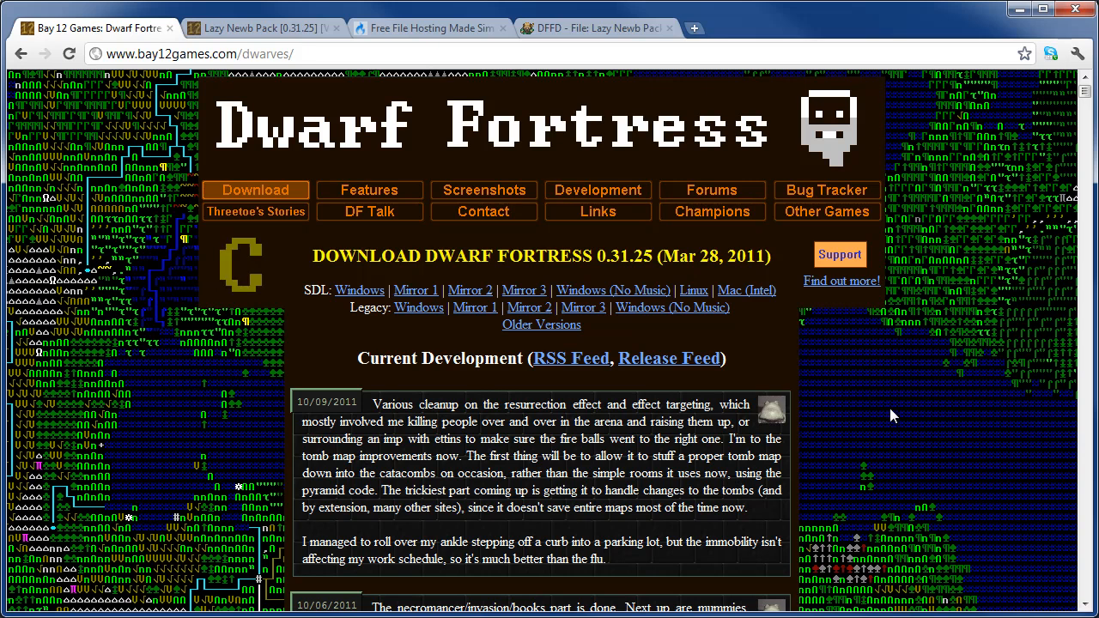
mouse_move(339, 311)
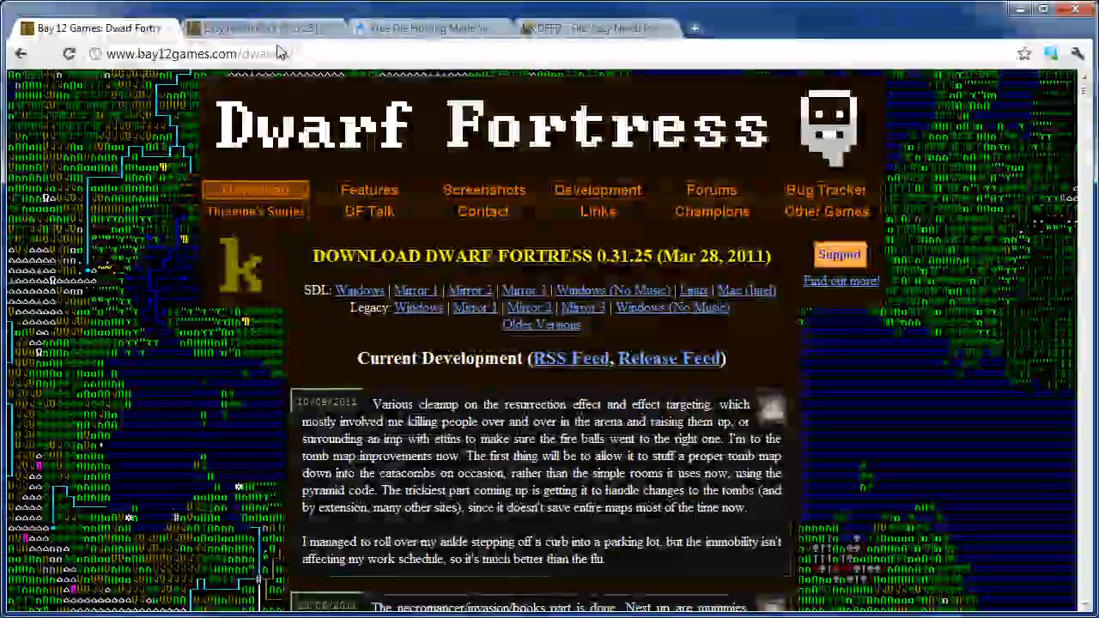
- Switch to the Lazy Newb Pack thread and scroll to its Download [0.31.25] [V9.2] links
left_click(257, 27)
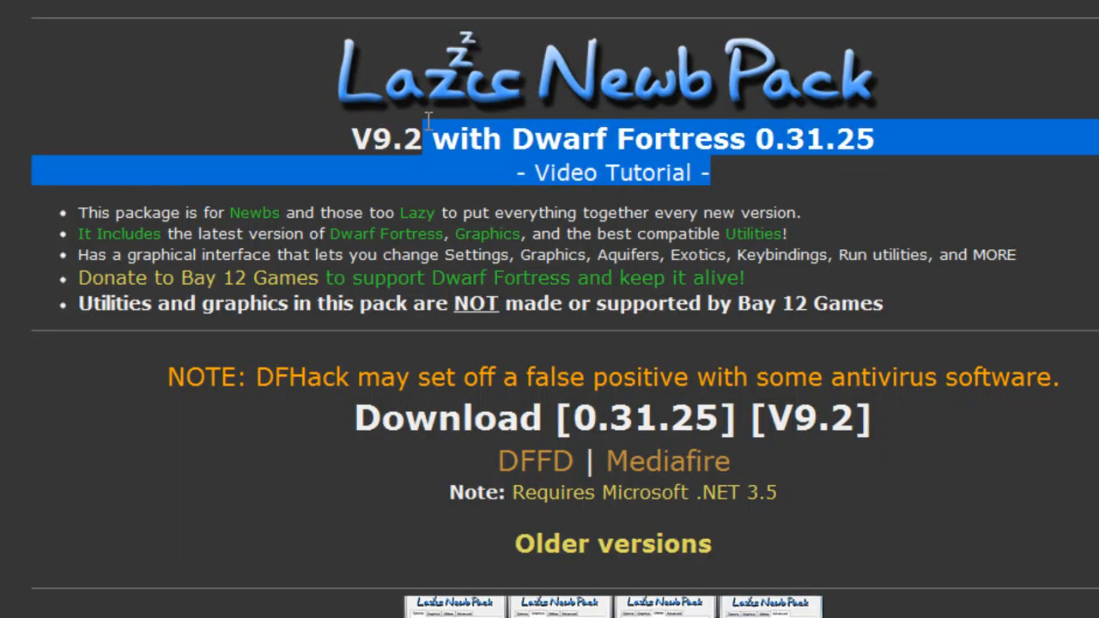
scroll("down", 3)
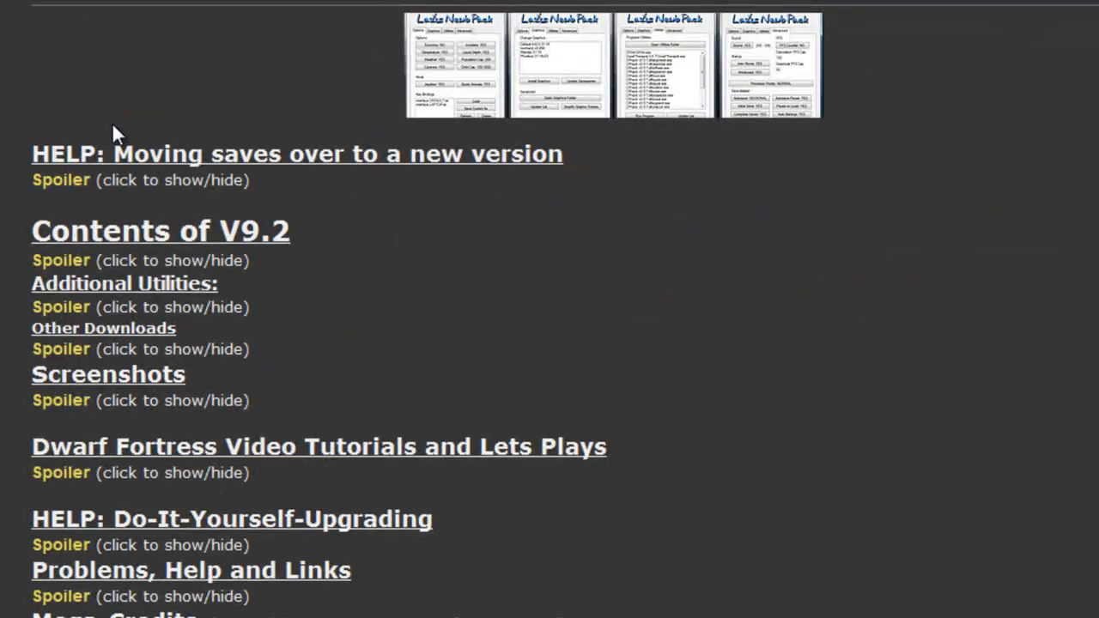
scroll("up", 3)
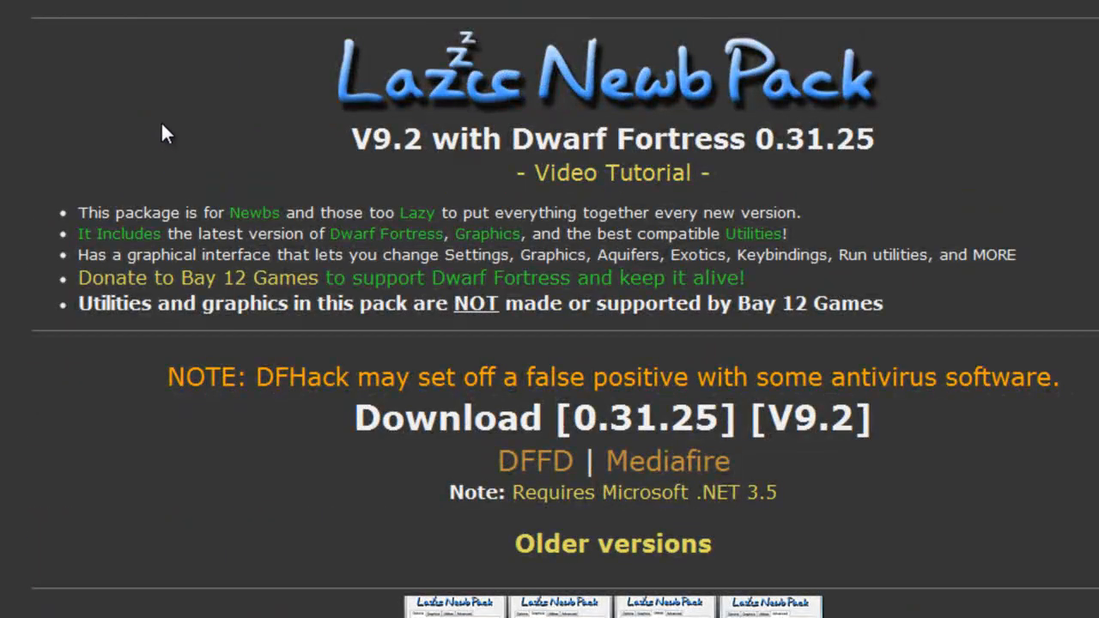
mouse_move(178, 219)
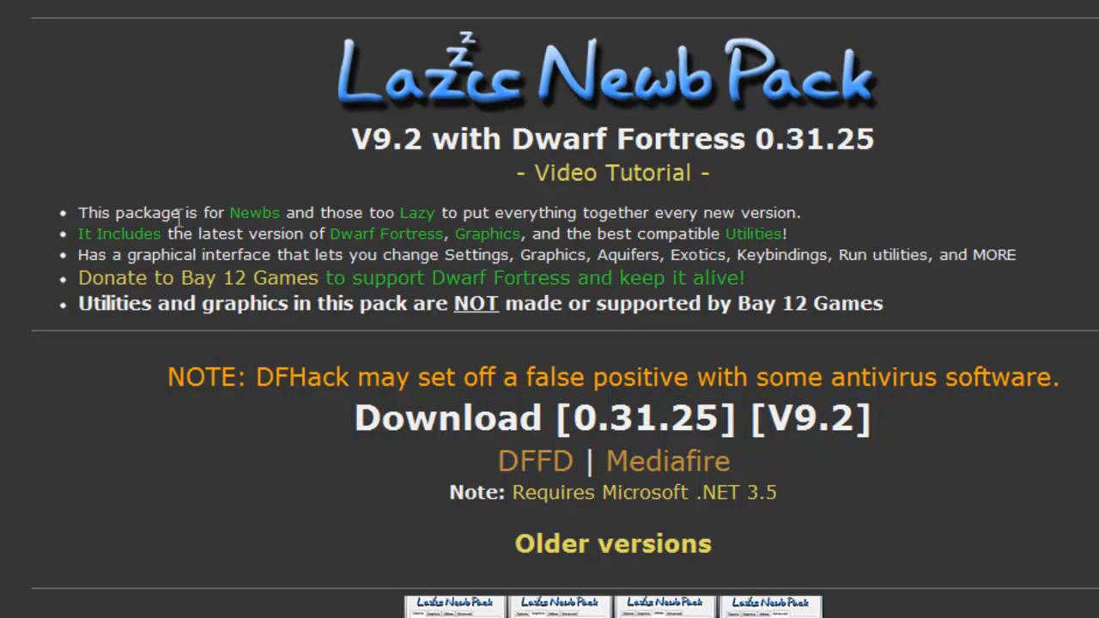
mouse_move(32, 249)
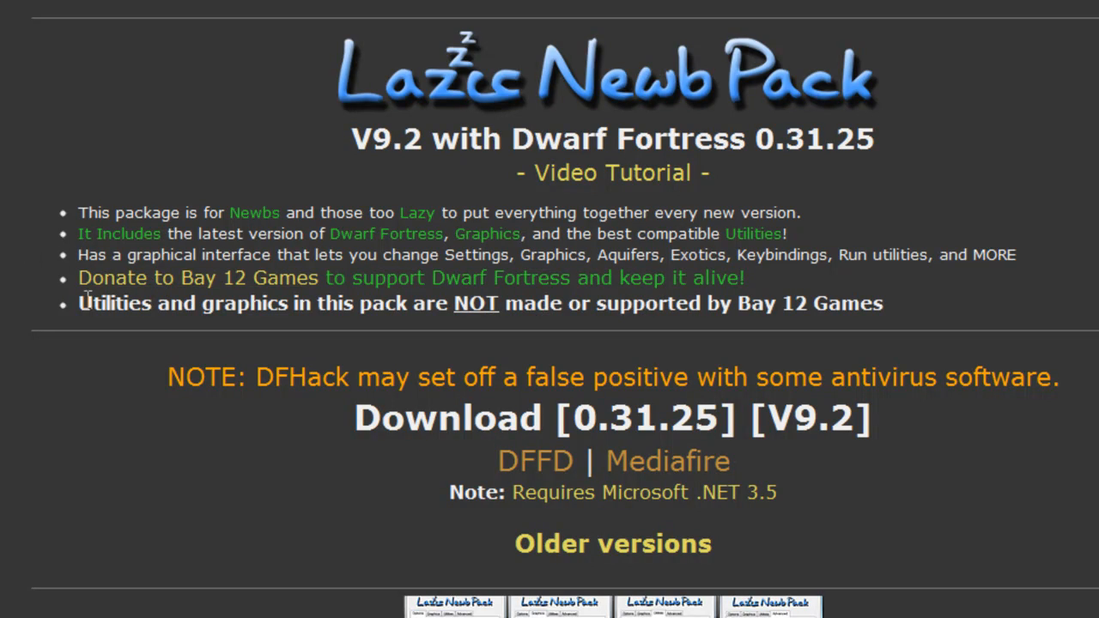
scroll("down", 3)
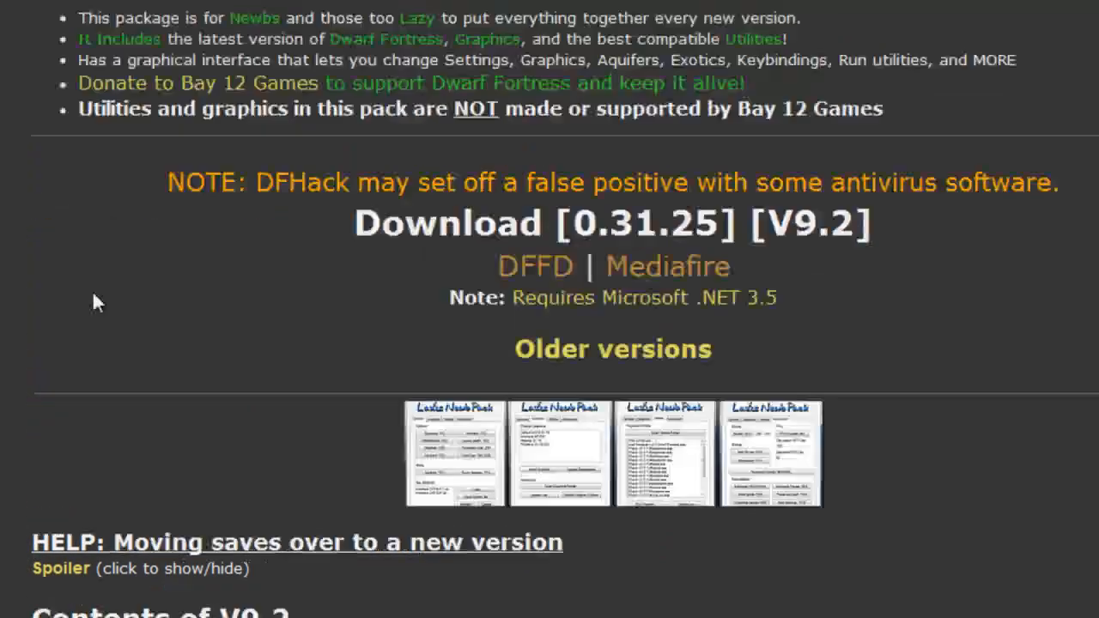
scroll("up", 3)
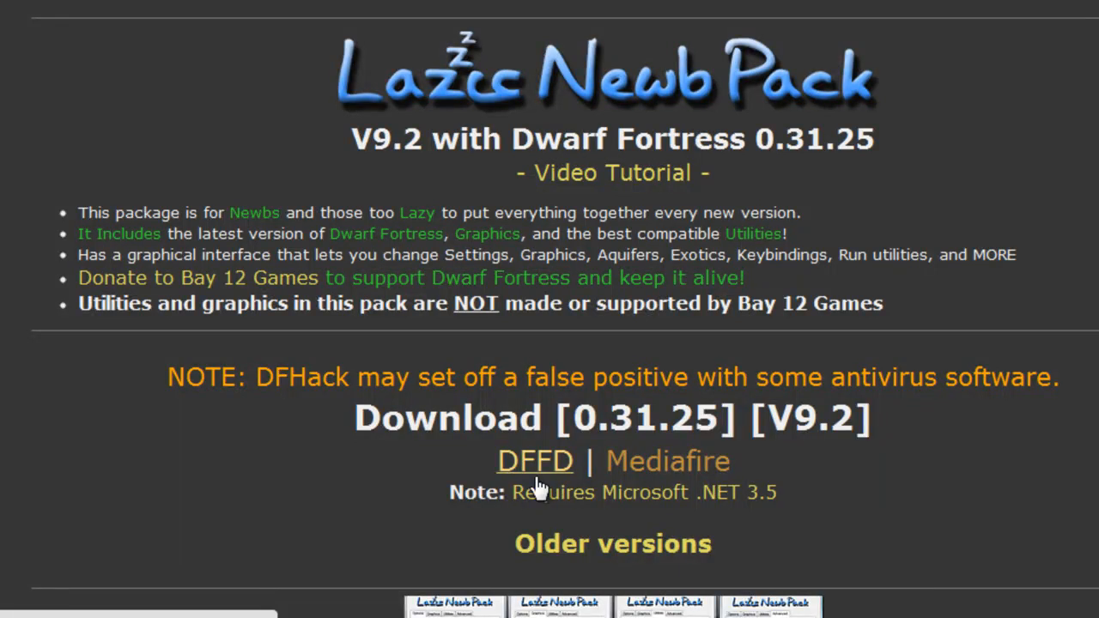
mouse_move(626, 481)
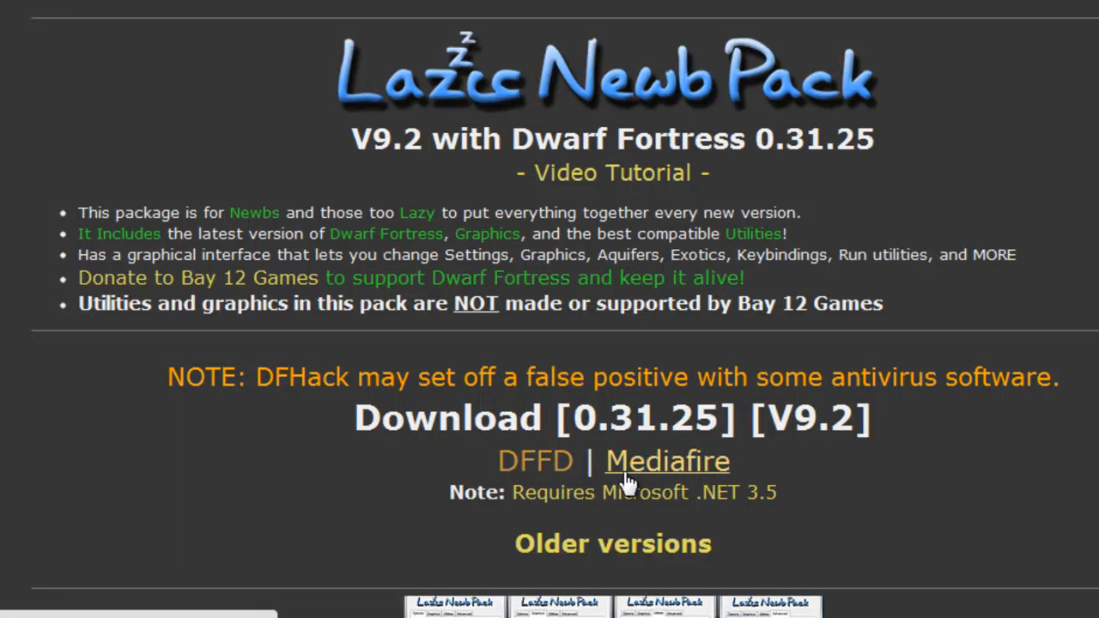
mouse_move(691, 486)
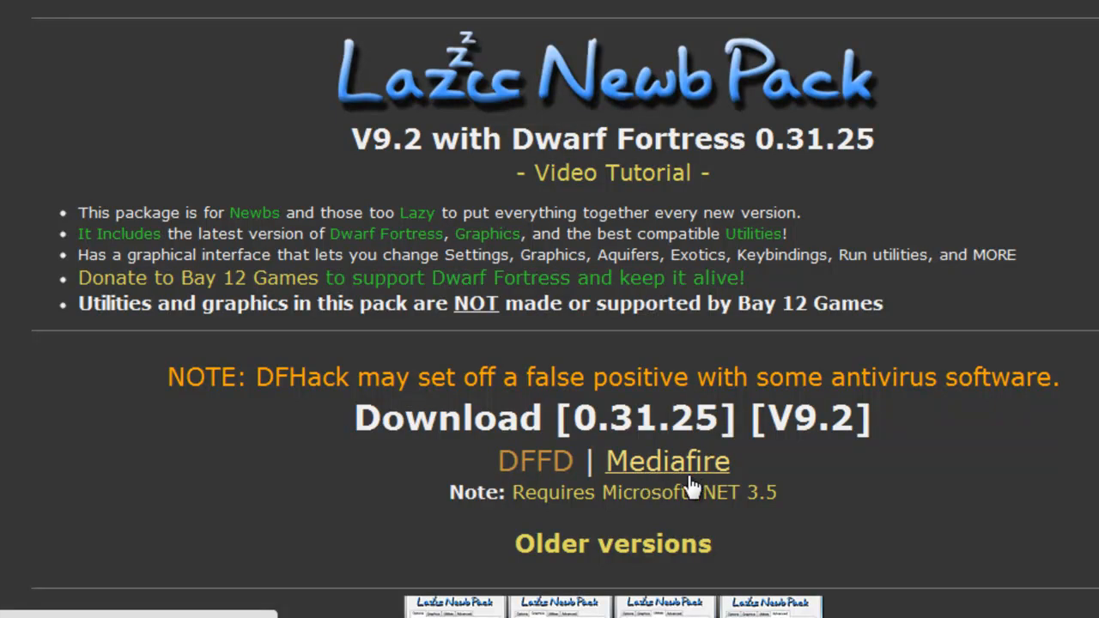
mouse_move(511, 455)
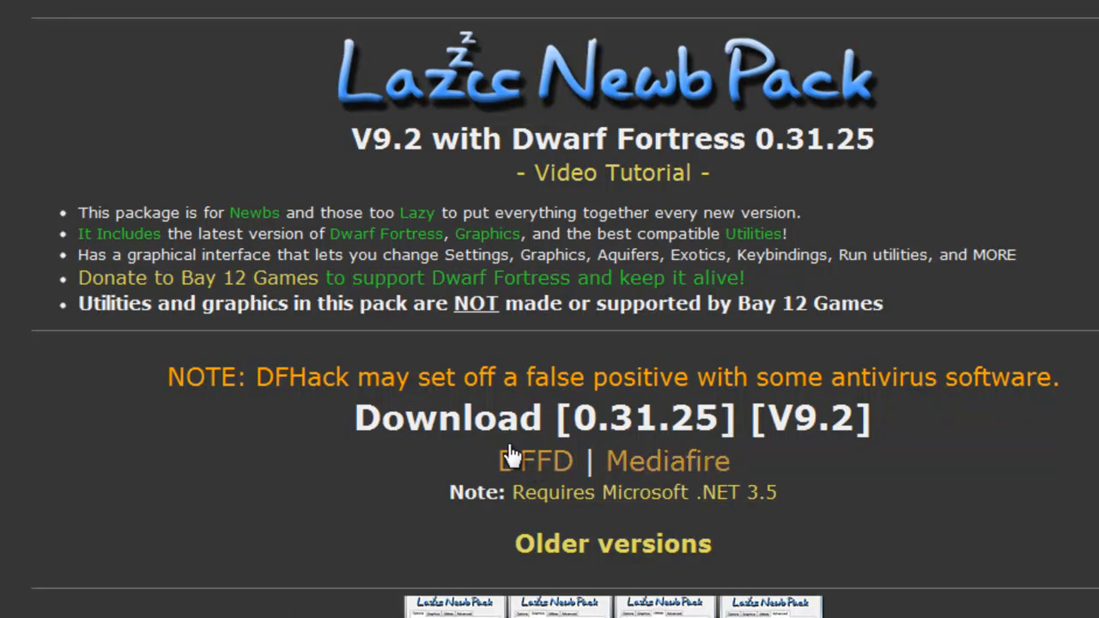
scroll("down", 3)
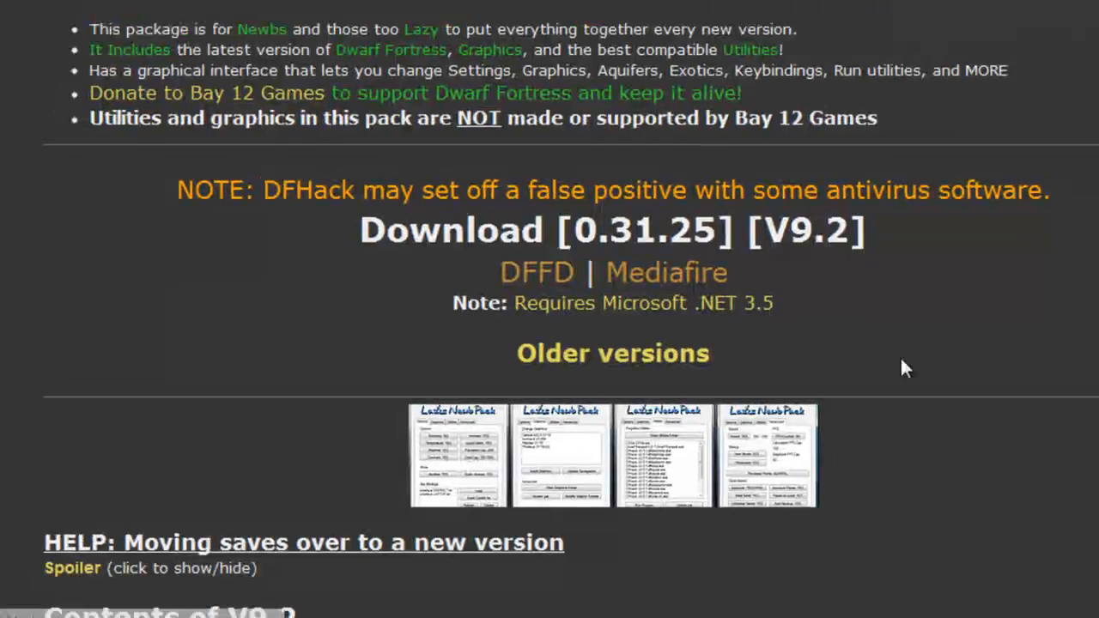
scroll("down", 3)
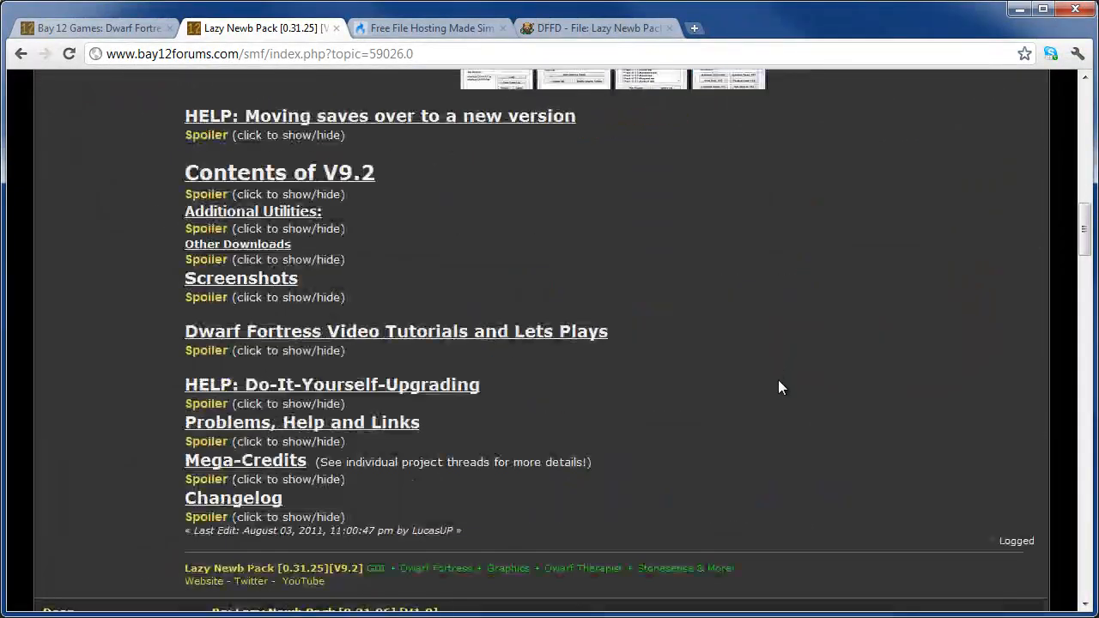
scroll("up", 3)
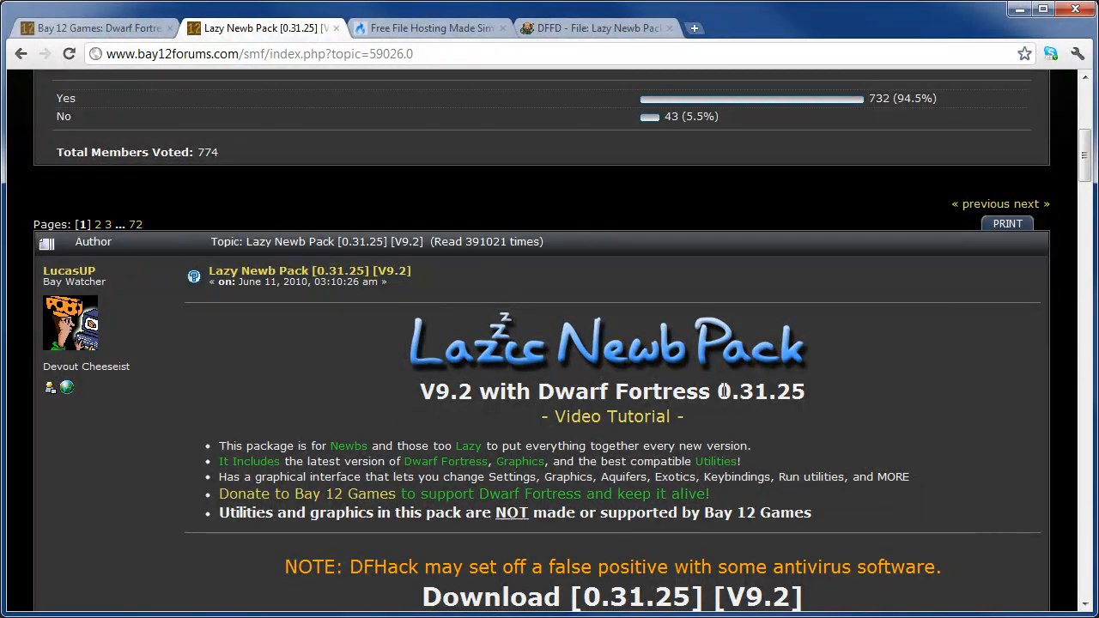
double_click(750, 391)
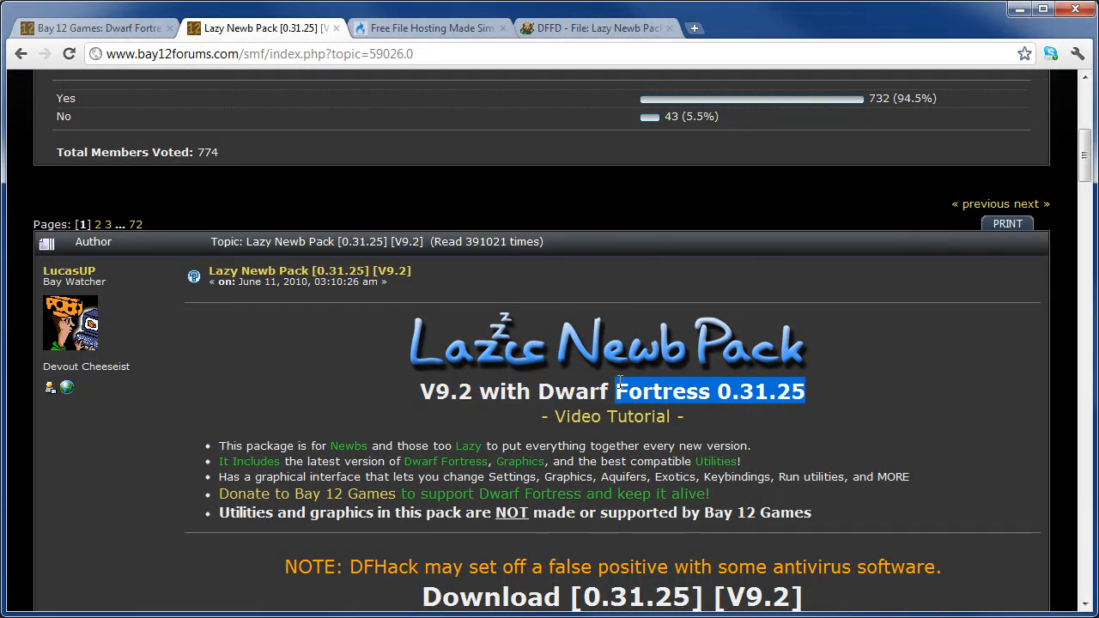
scroll("down", 3)
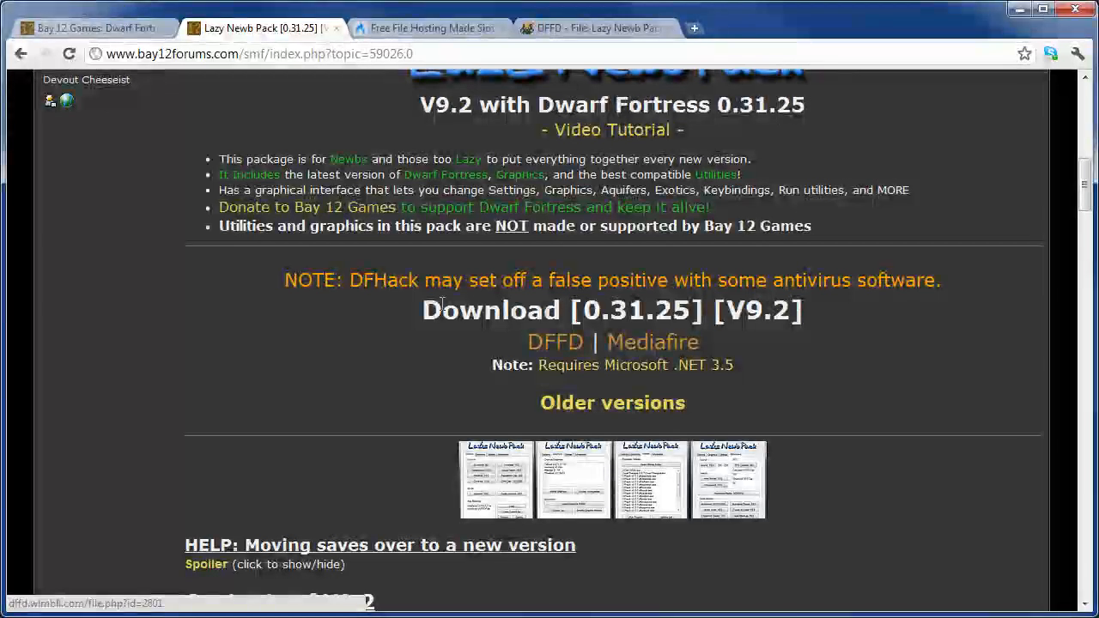
scroll("down", 3)
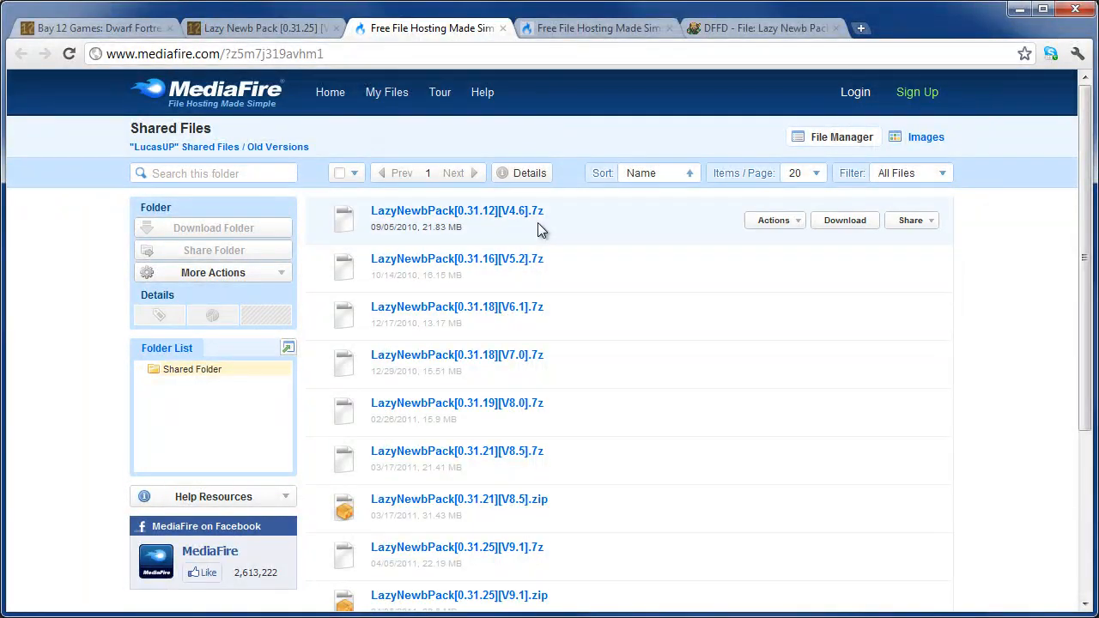
- Browse the Old Versions MediaFire folder, then show the DFFD listing for Lazy Newb Pack V9.2
scroll("down", 3)
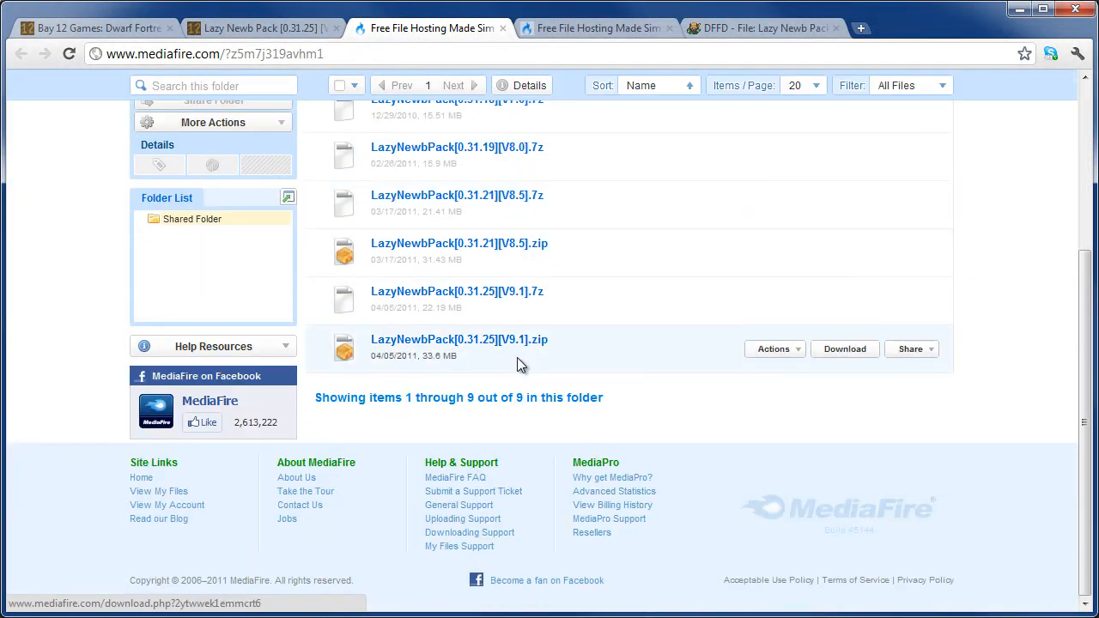
scroll("up", 3)
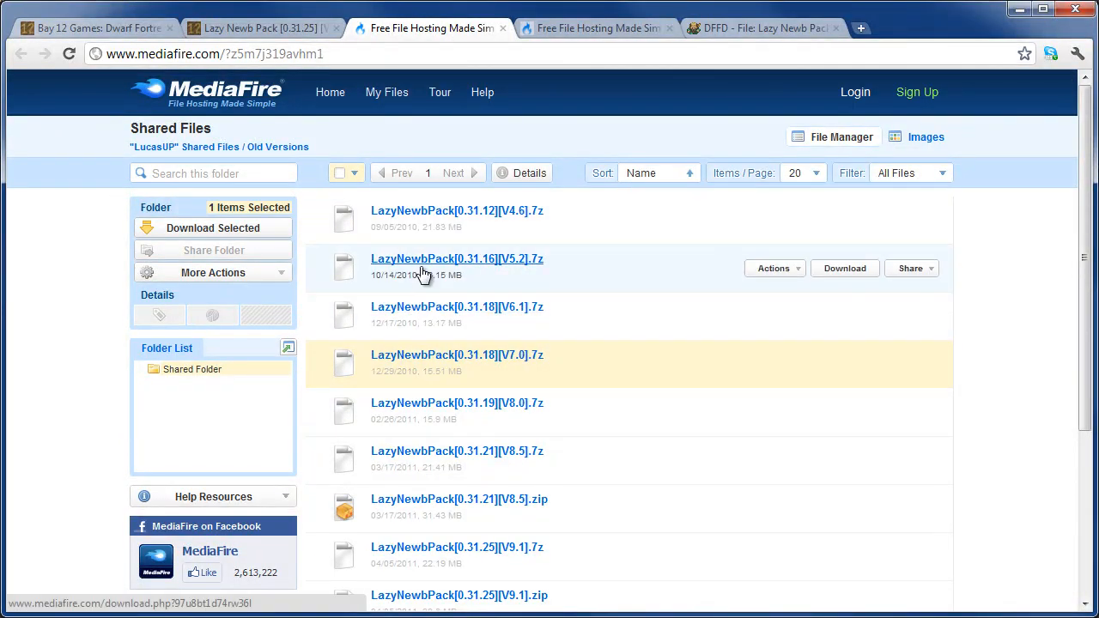
scroll("down", 3)
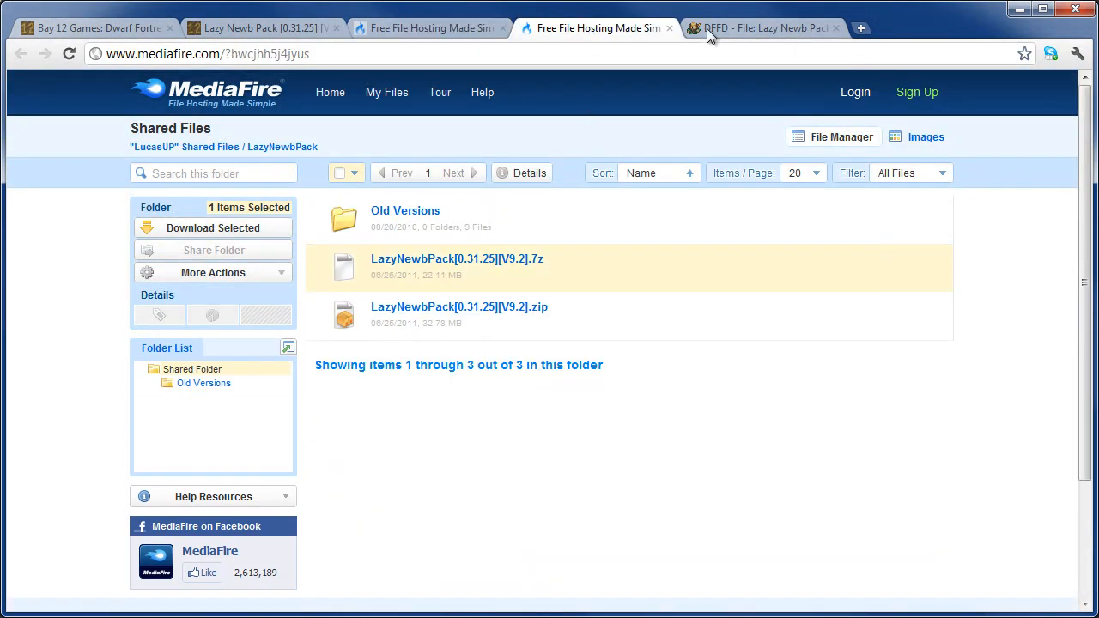
left_click(764, 28)
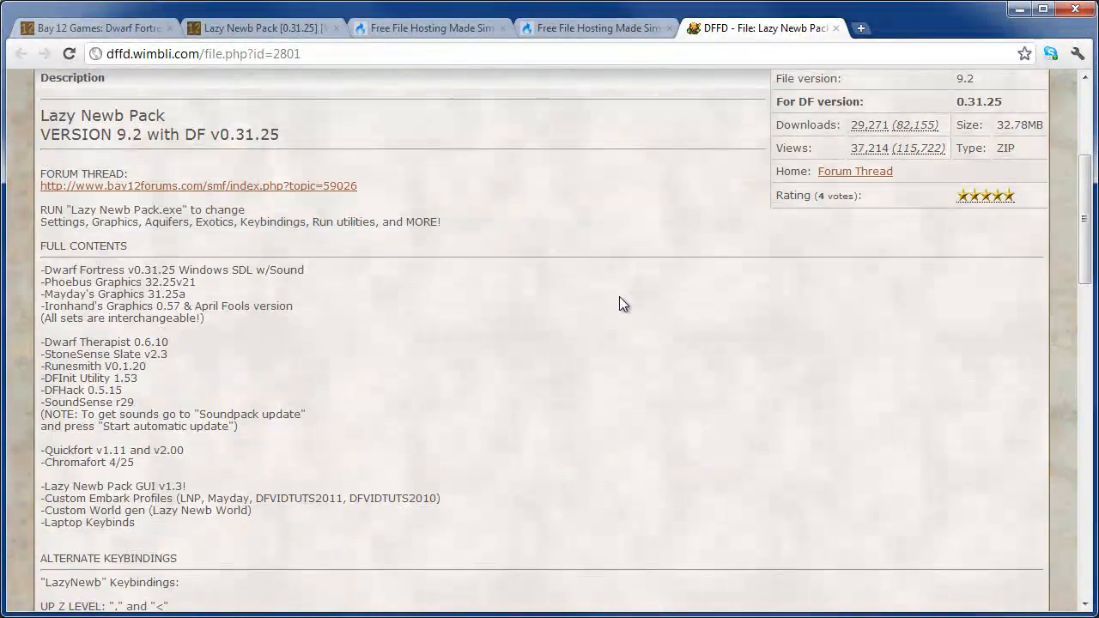
scroll("up", 3)
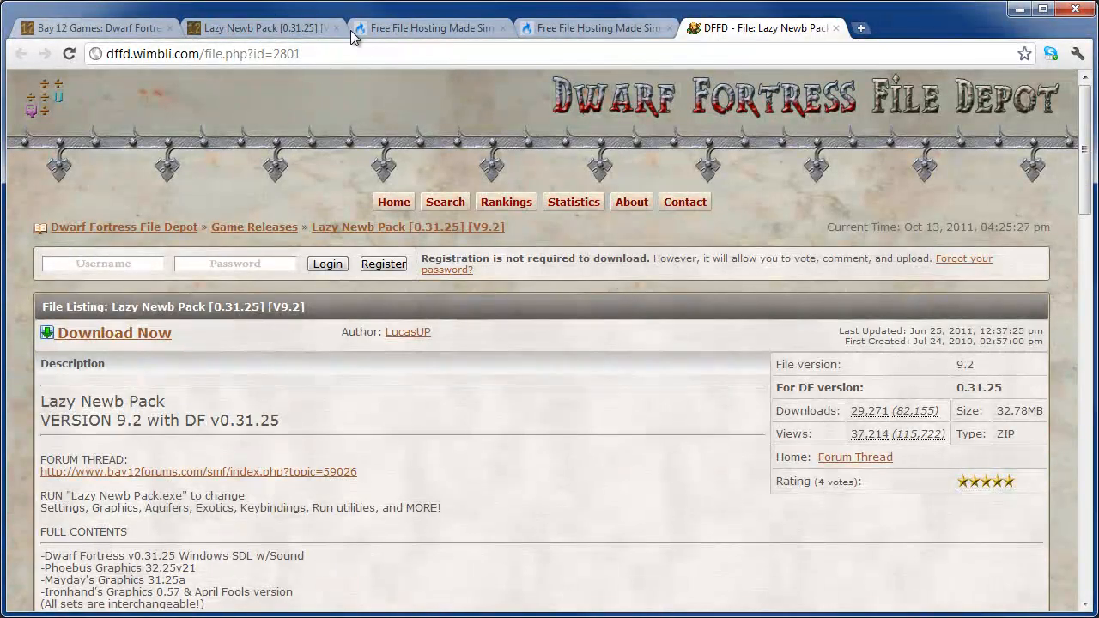